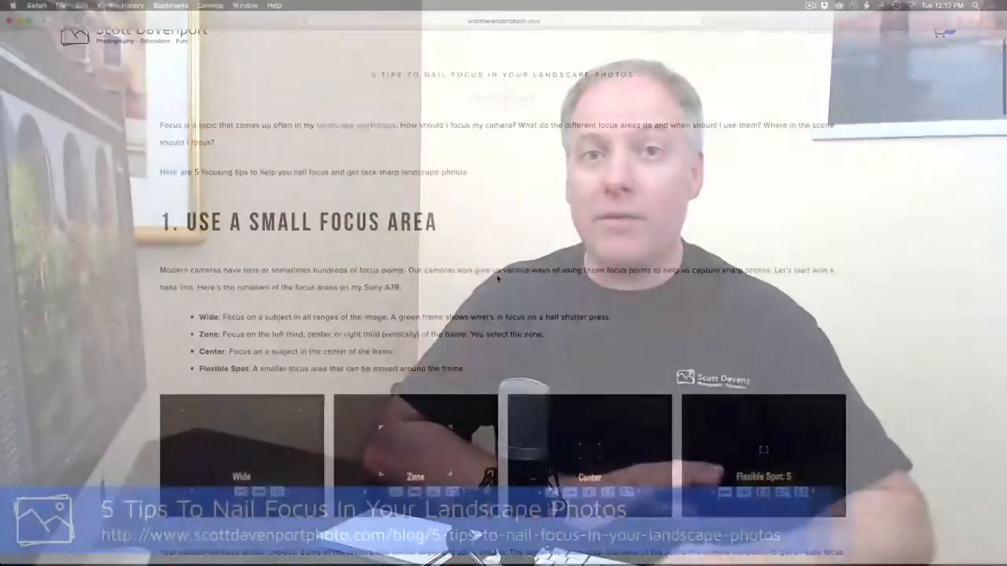
pyautogui.scroll(-3)
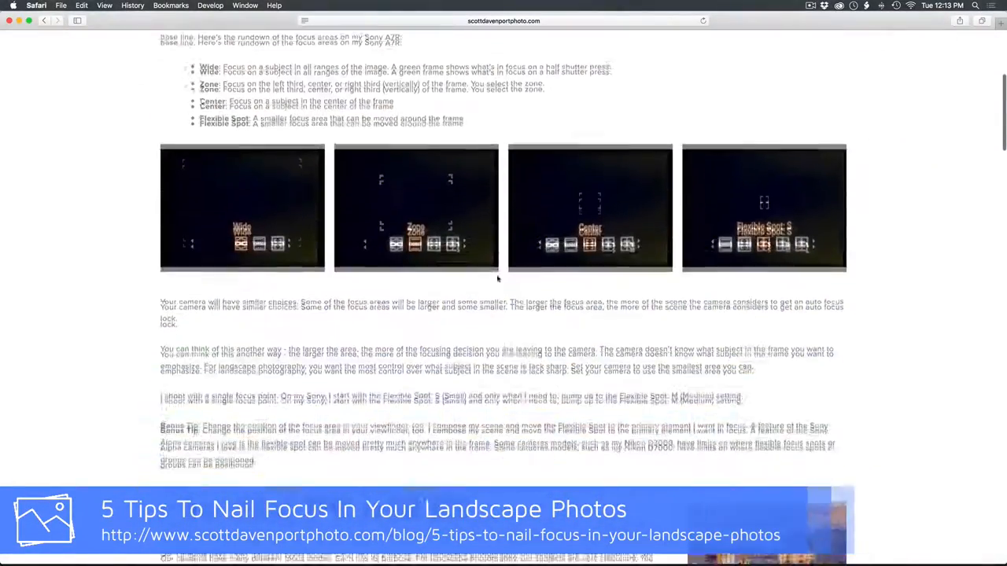
pyautogui.scroll(-3)
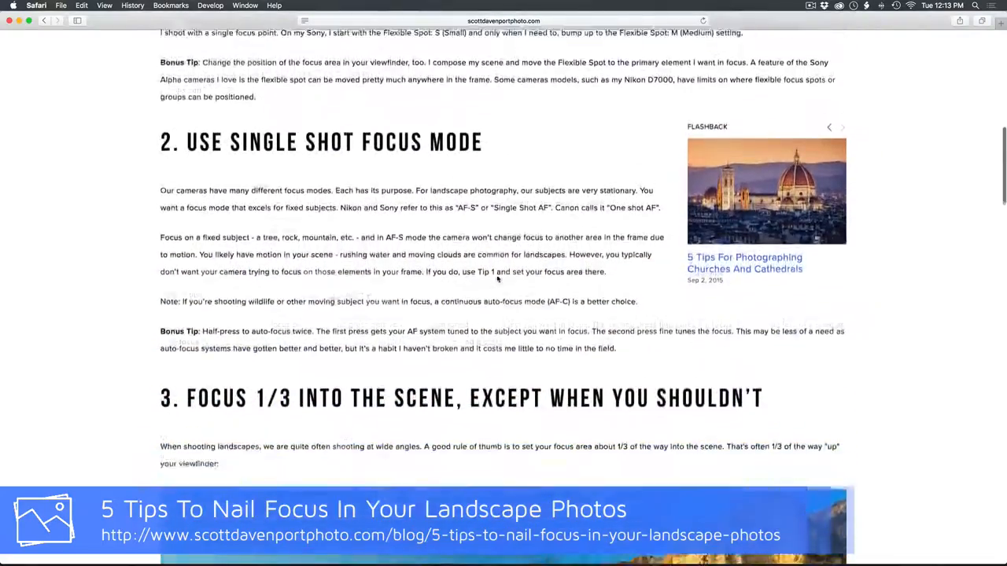
pyautogui.scroll(-3)
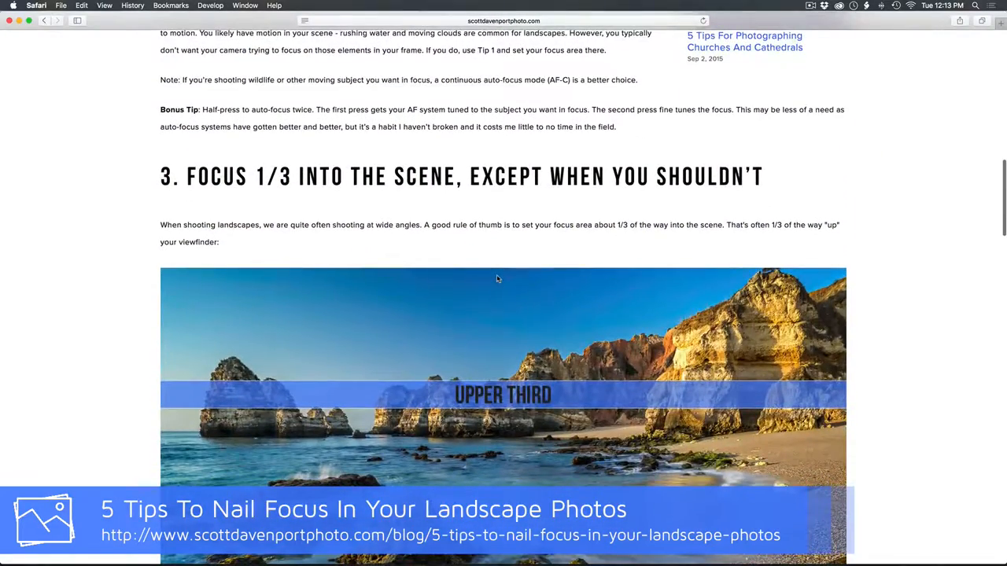